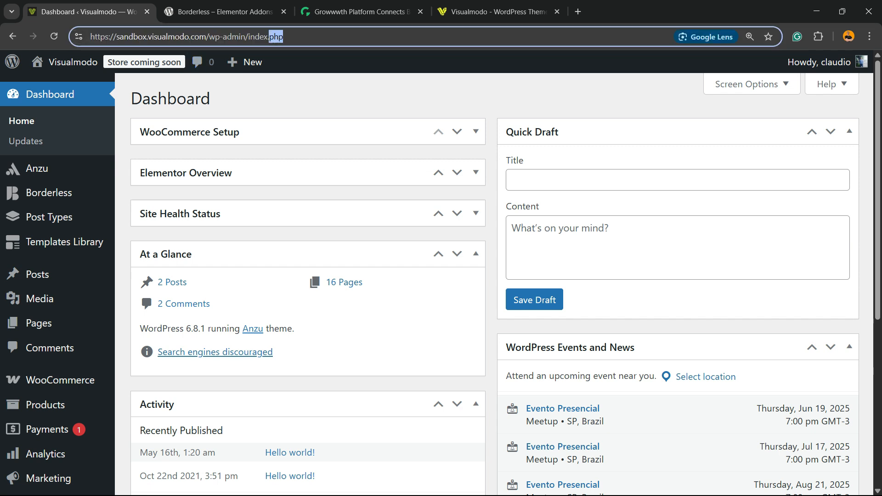
From the admin address, go to Posts and open the newer May 2025 Hello world! post for editing.
double_click(212, 36)
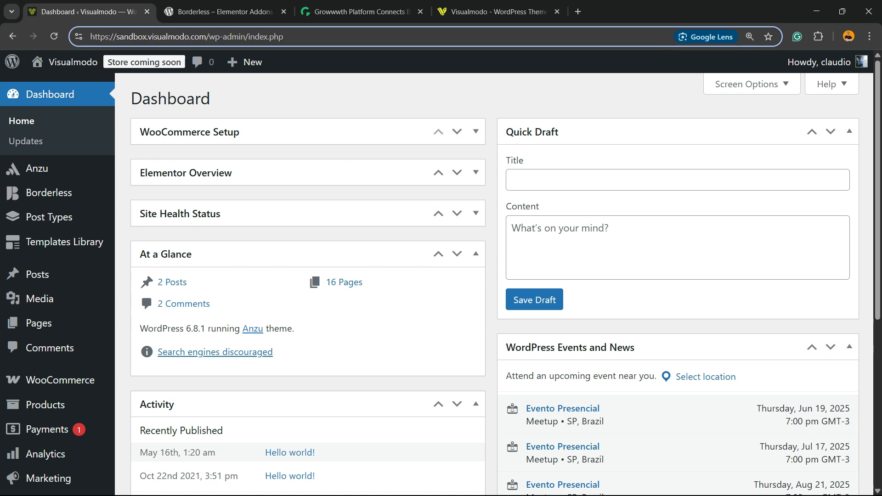
double_click(236, 37)
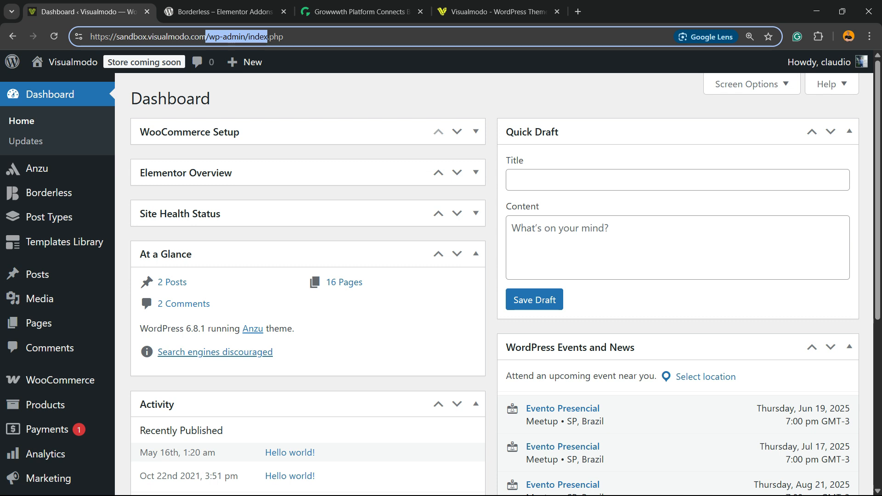
mouse_move(38, 323)
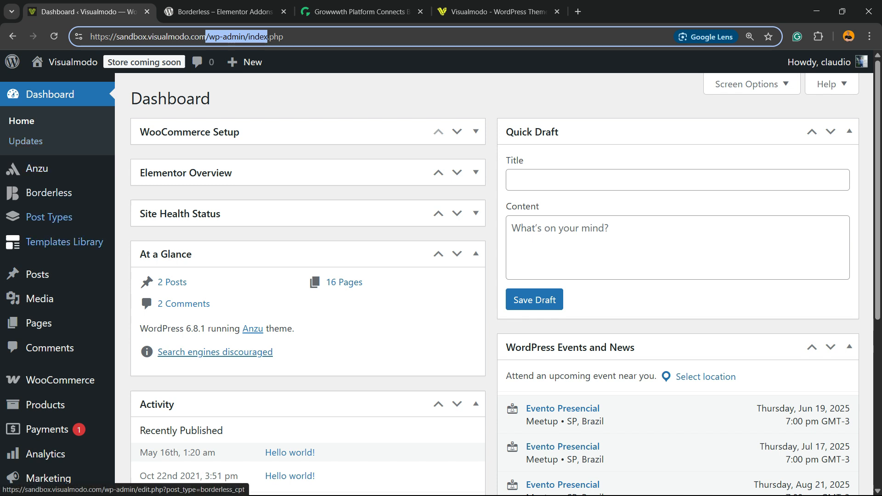
mouse_move(37, 274)
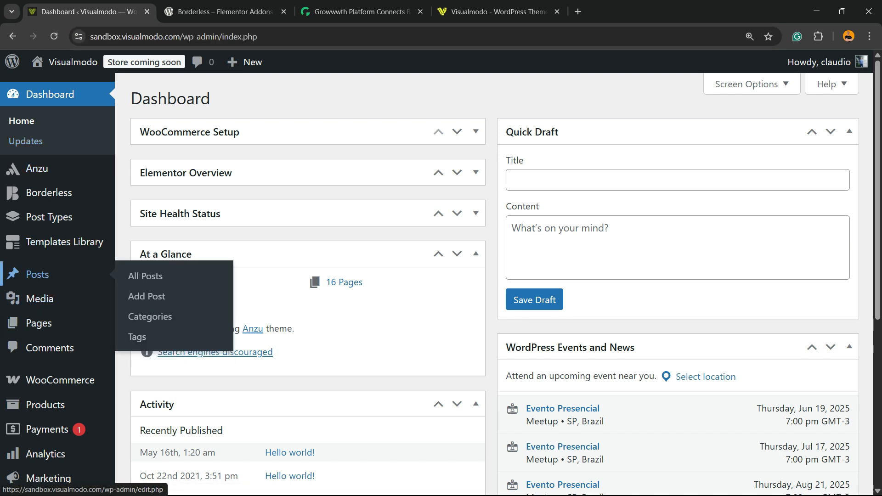
click(144, 275)
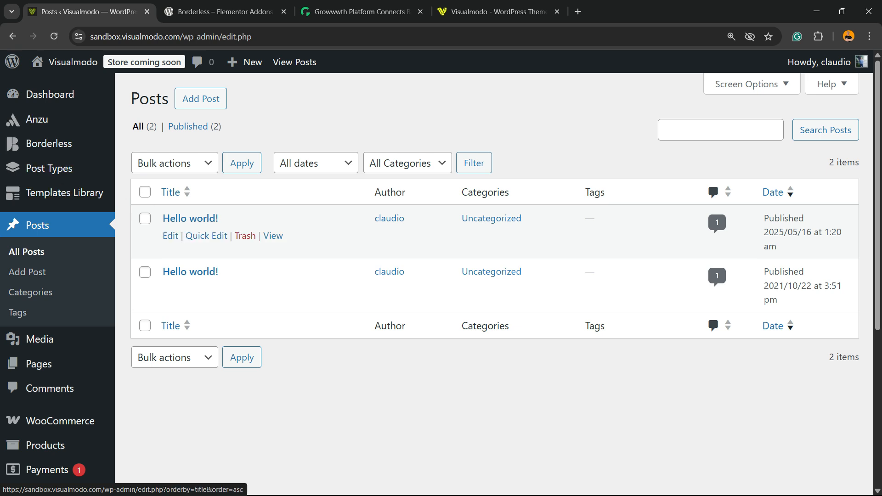
click(190, 219)
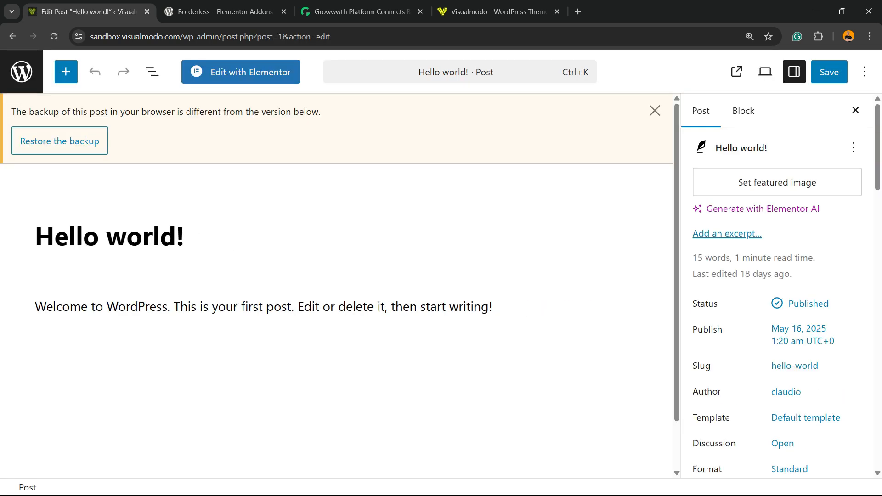
click(262, 307)
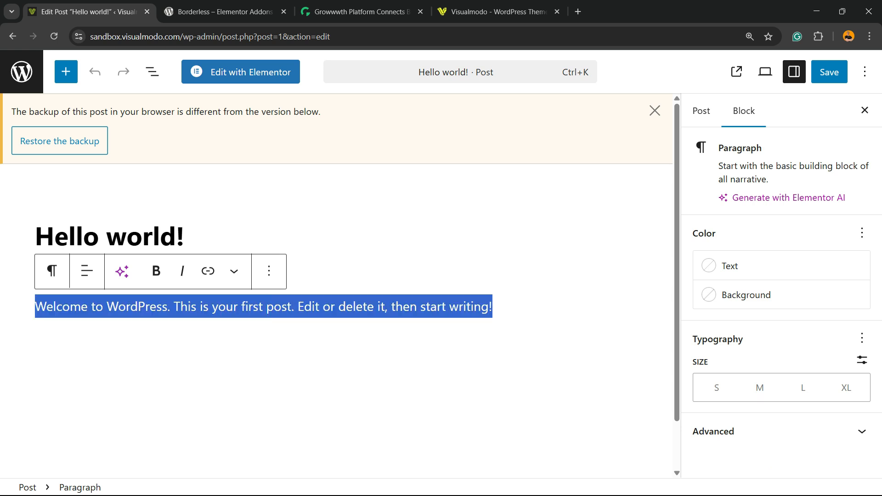
click(336, 307)
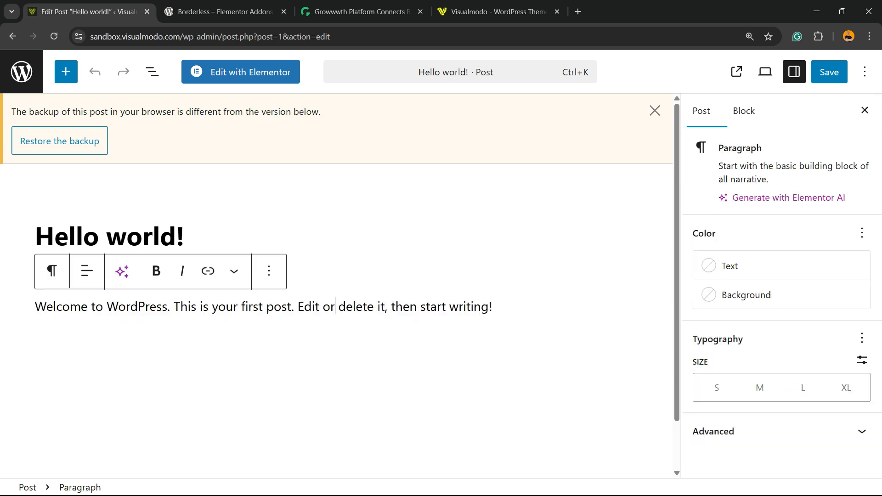
click(743, 110)
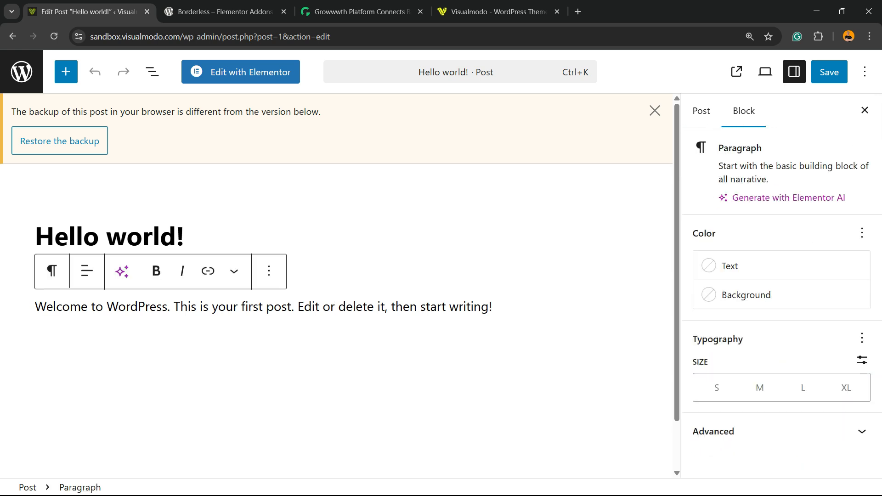
click(263, 307)
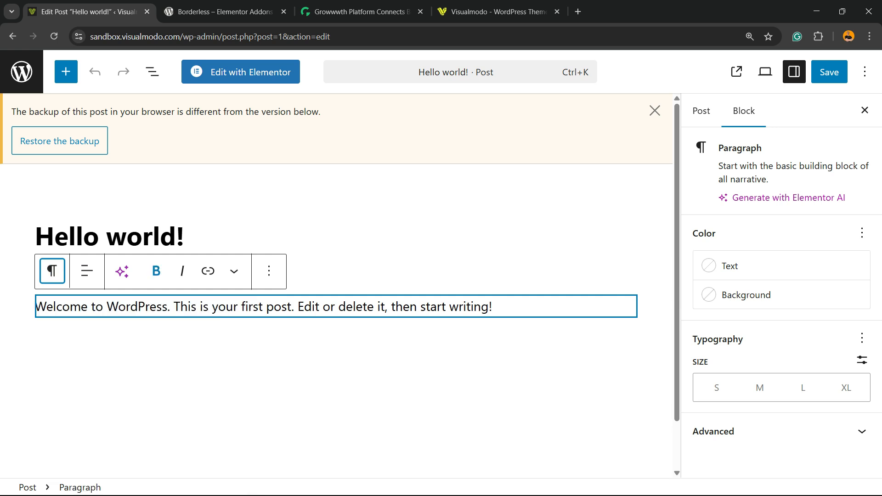
click(182, 270)
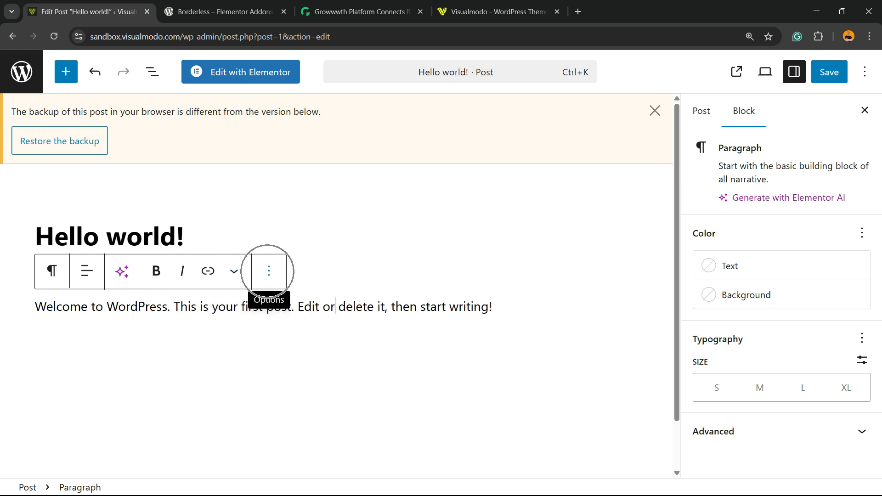
click(268, 271)
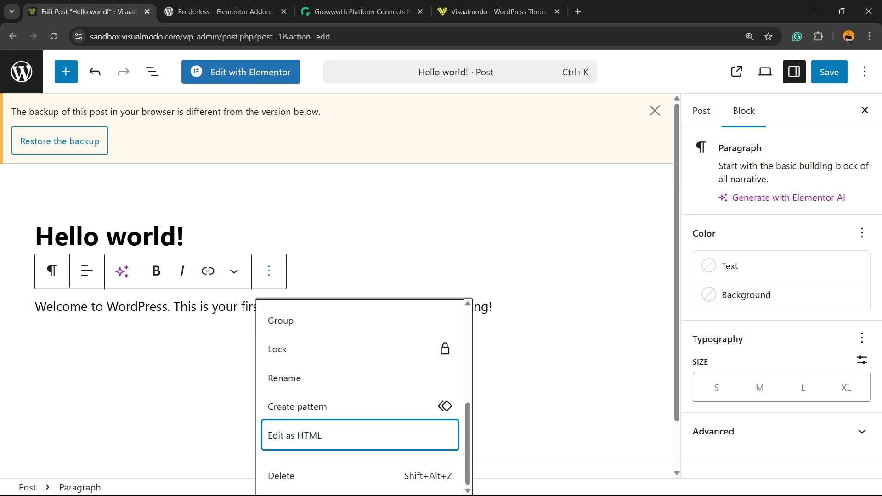
click(294, 435)
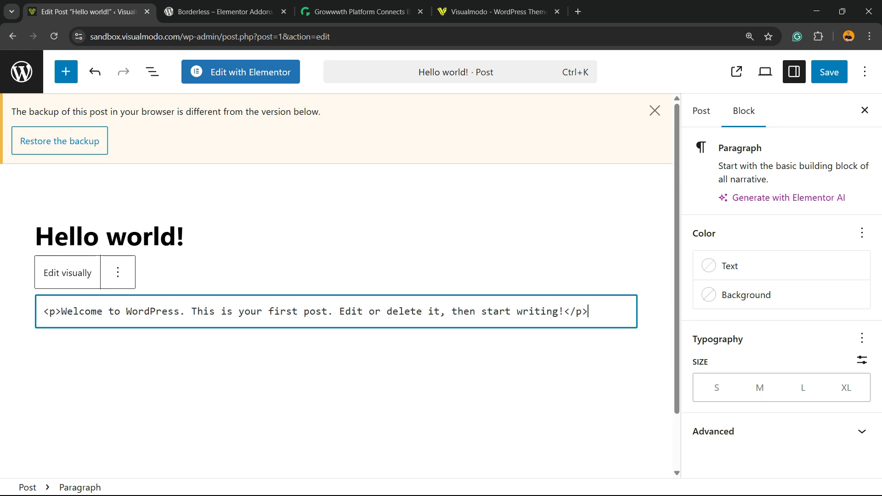
key(ctrl+a)
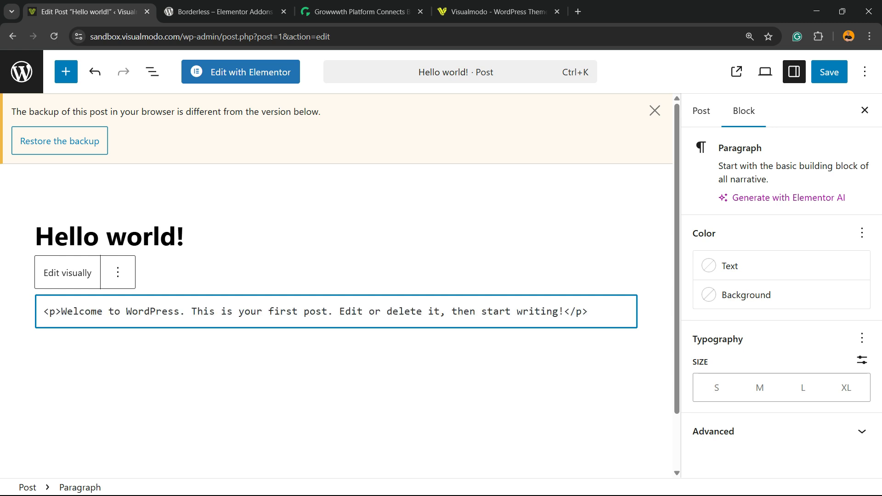
click(587, 311)
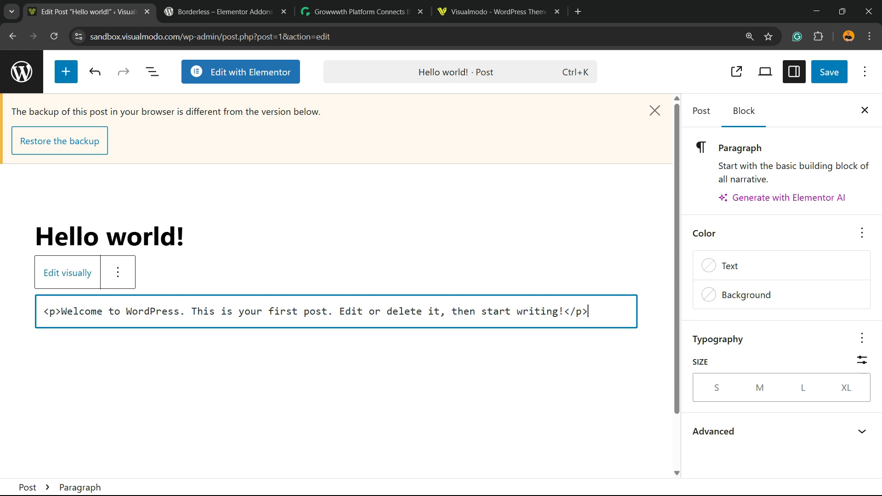
click(67, 273)
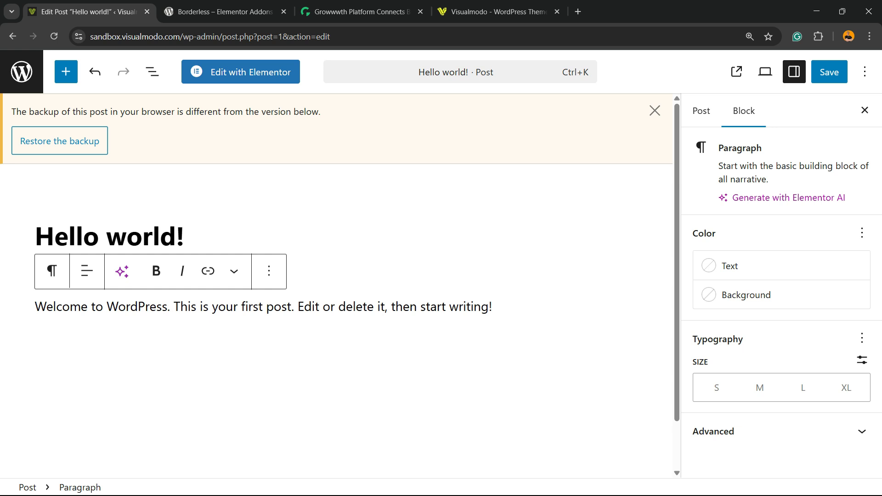
click(491, 307)
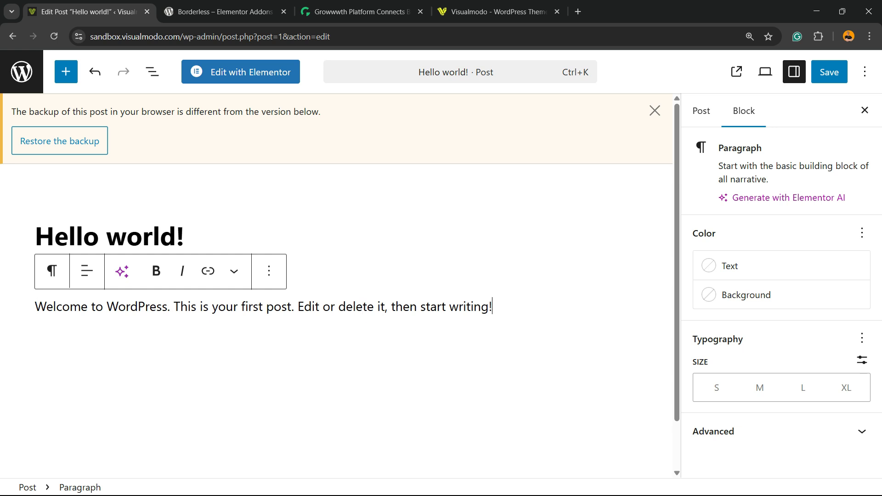
key(enter)
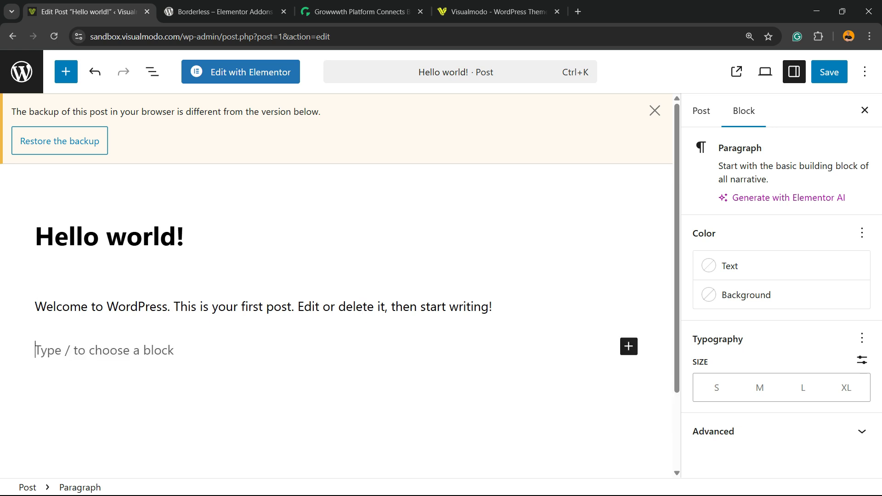
mouse_move(628, 346)
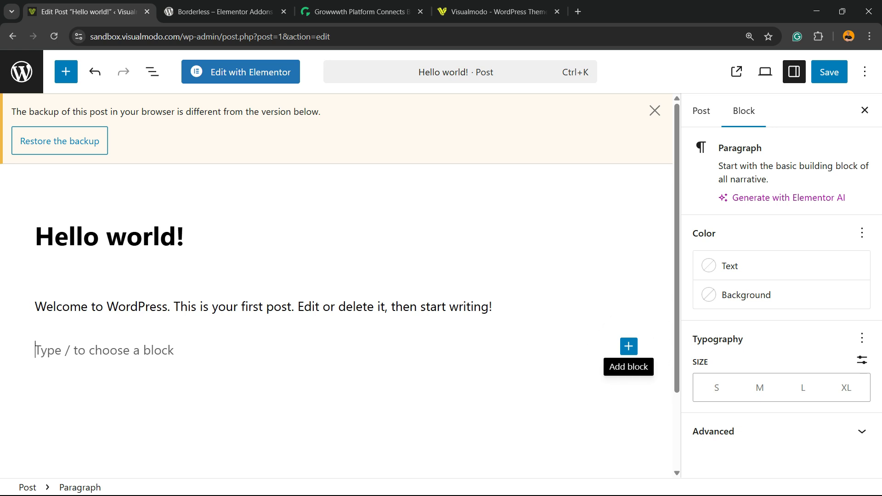
click(629, 346)
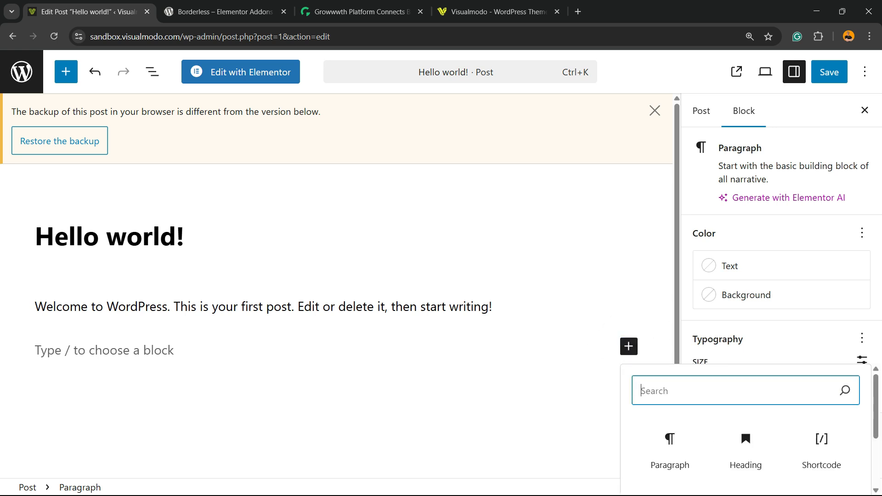
text(h)
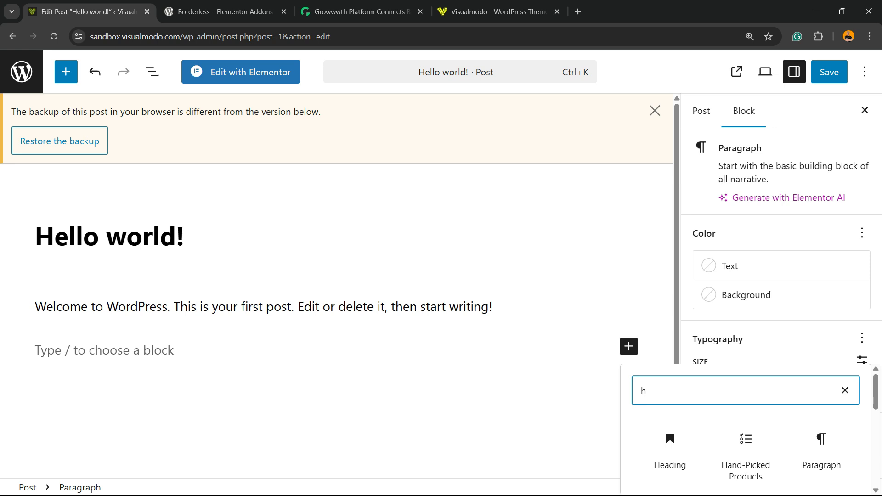
text(tml)
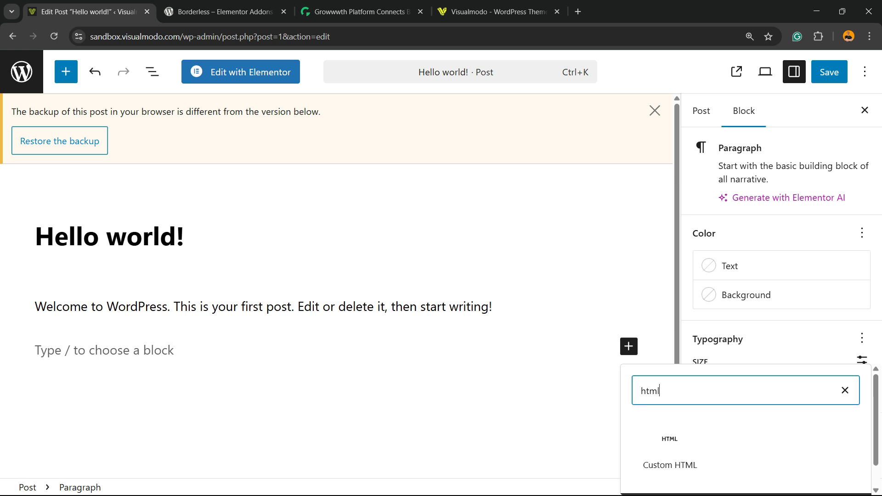
click(670, 465)
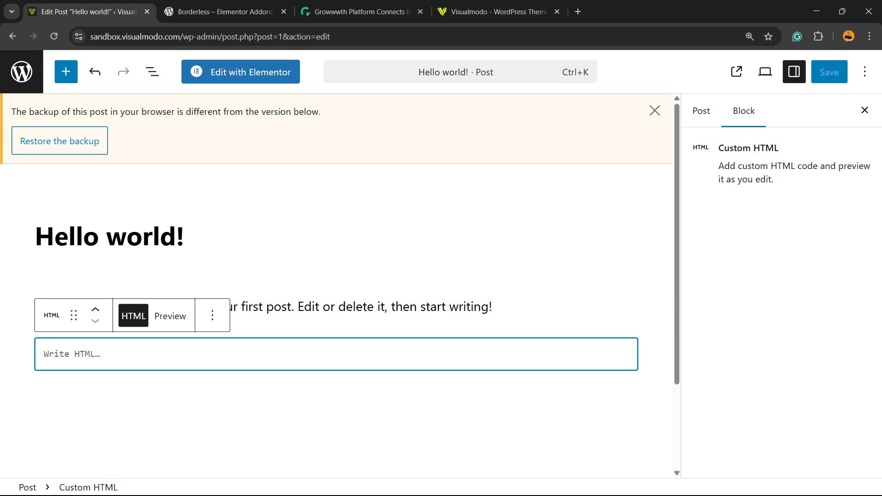
click(133, 315)
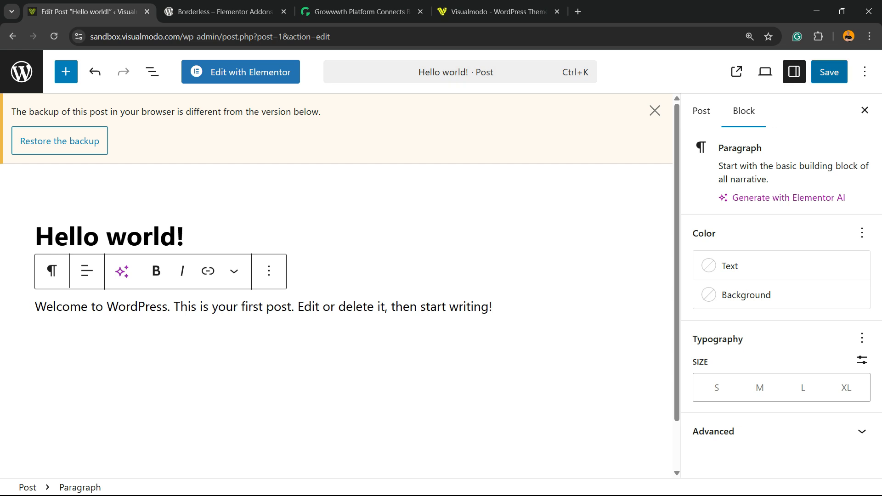
Switch the Hello world! post to the code editor to view its raw markup whole.
click(493, 307)
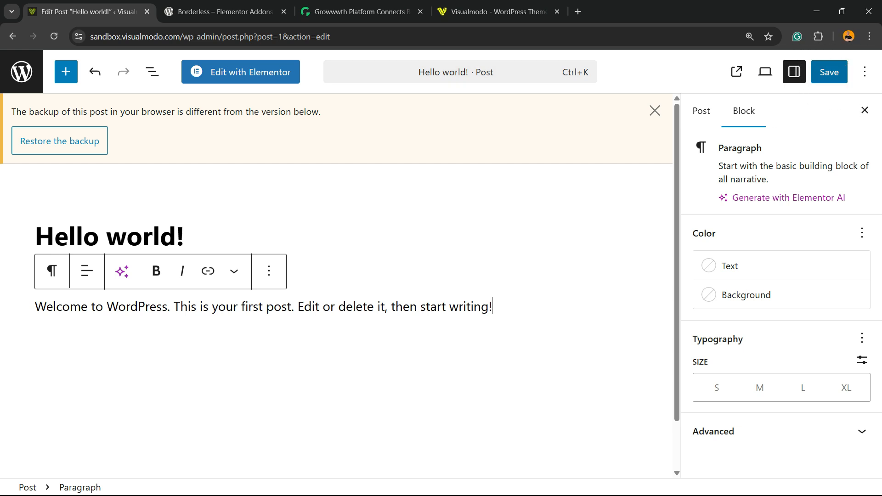
mouse_move(866, 72)
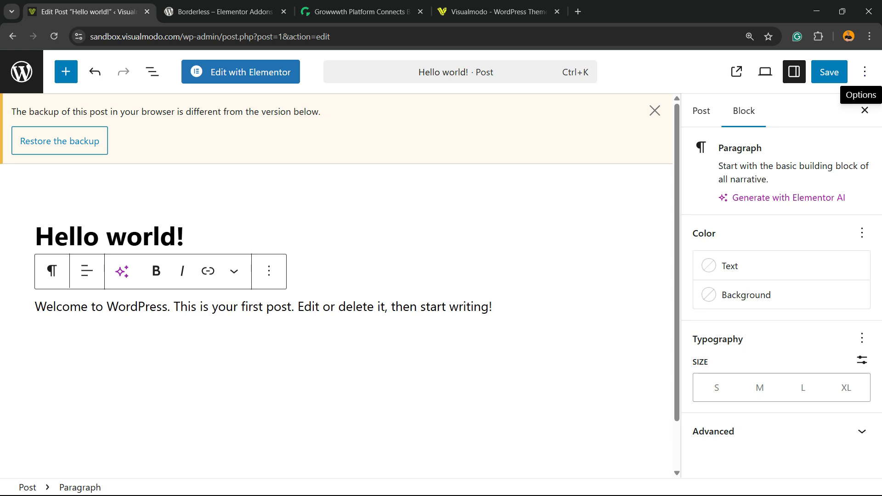
click(865, 72)
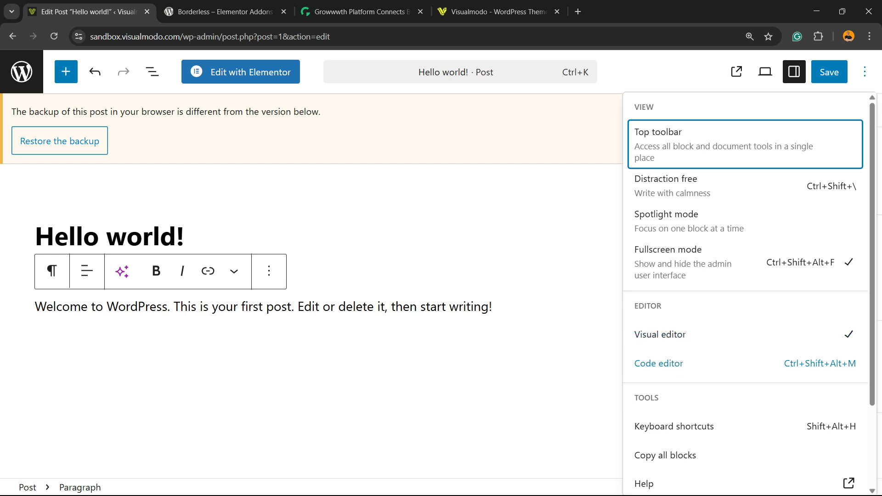
click(658, 363)
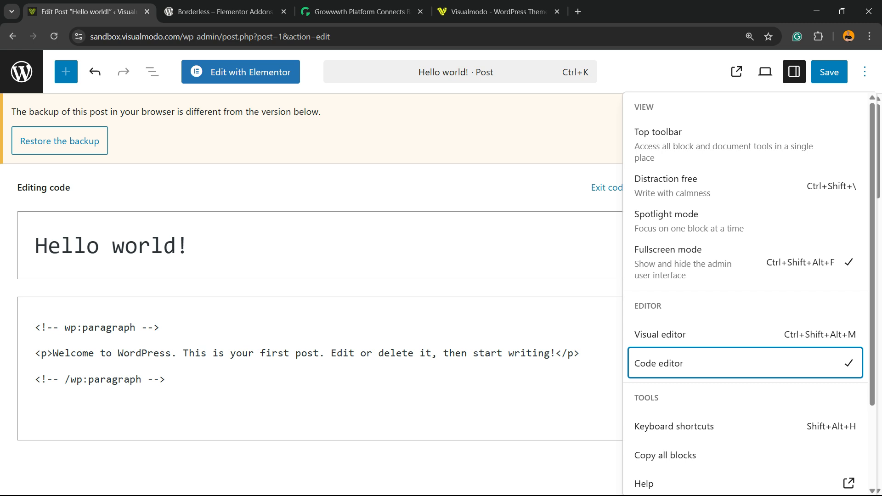
click(794, 72)
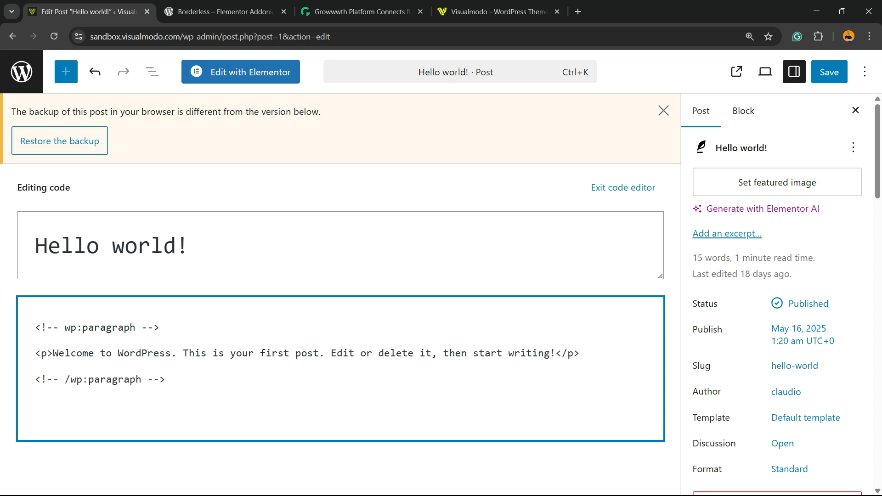
click(164, 379)
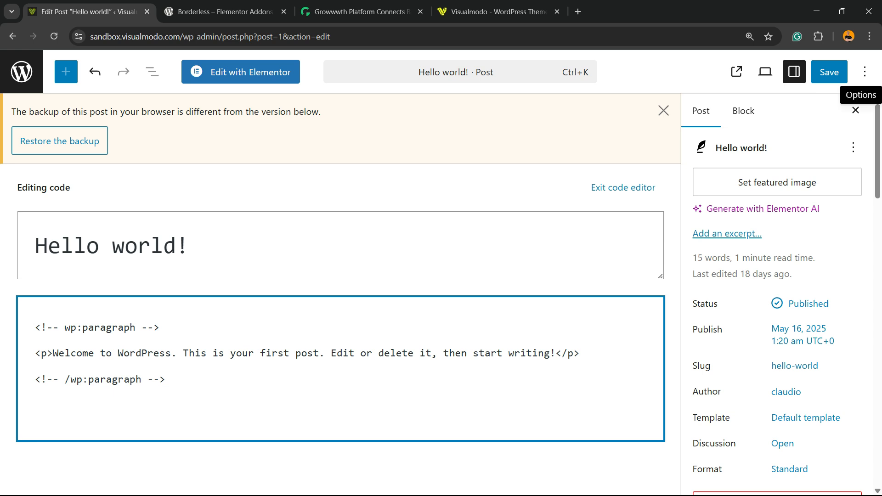
Return the post to the visual editor and leave it unsaved for the All Posts list.
click(866, 72)
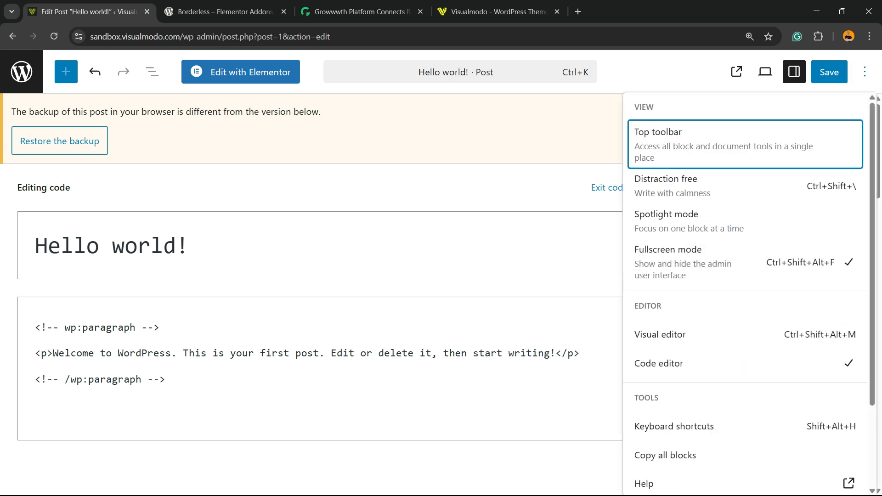
click(660, 335)
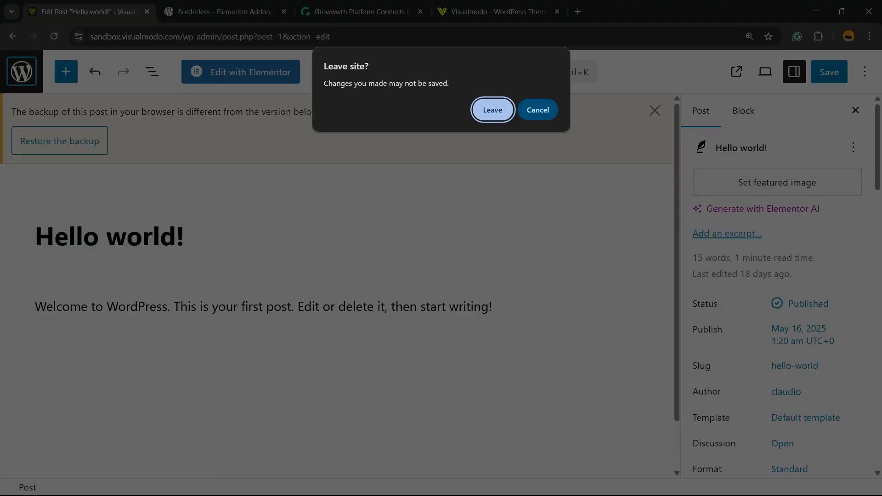
click(492, 109)
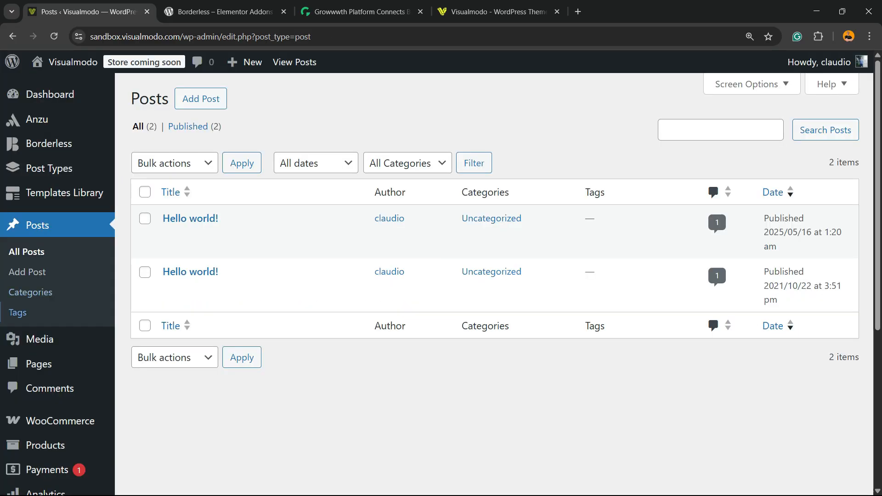
Open Appearance > Theme File Editor on the Anzu theme's style.css and acknowledge the warning.
scroll(down, 3)
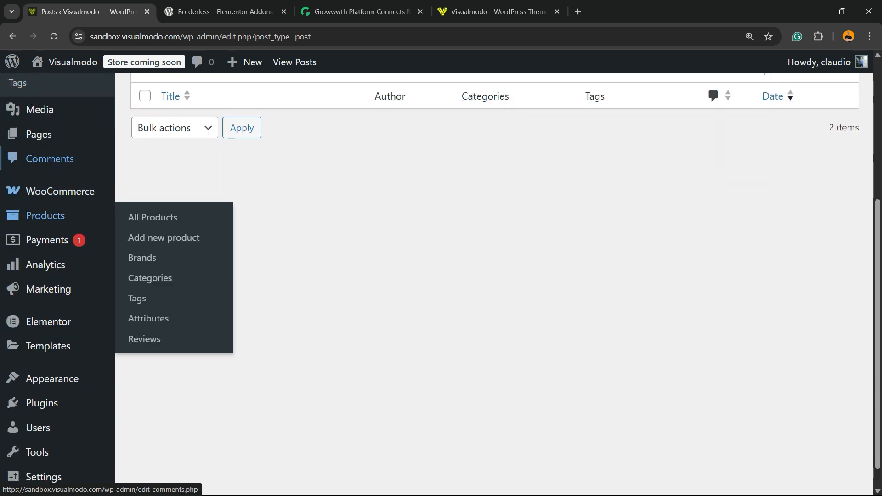
mouse_move(52, 378)
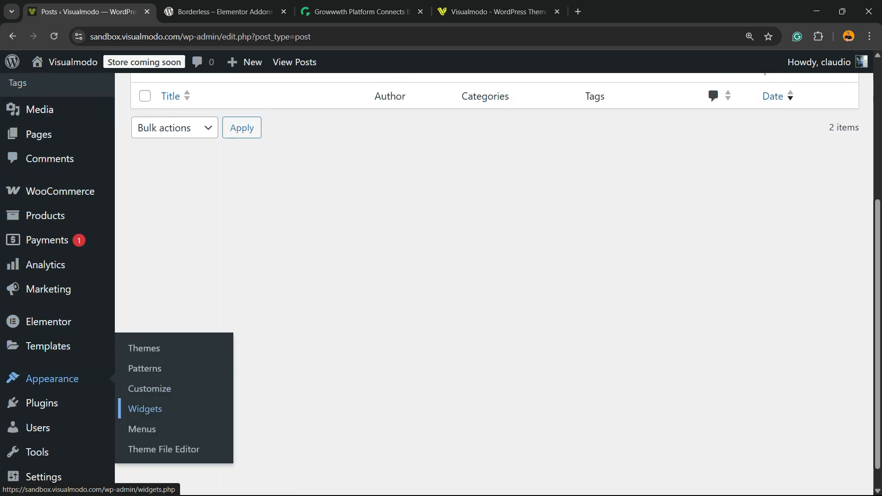
click(144, 409)
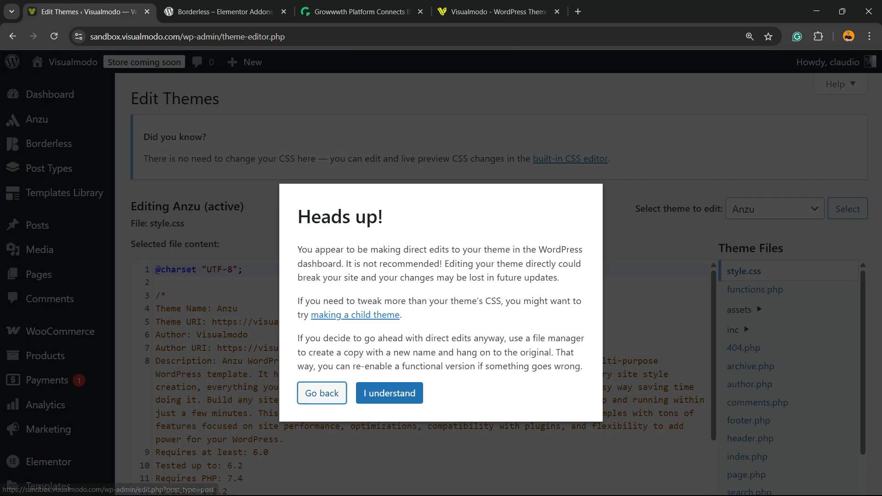
click(389, 393)
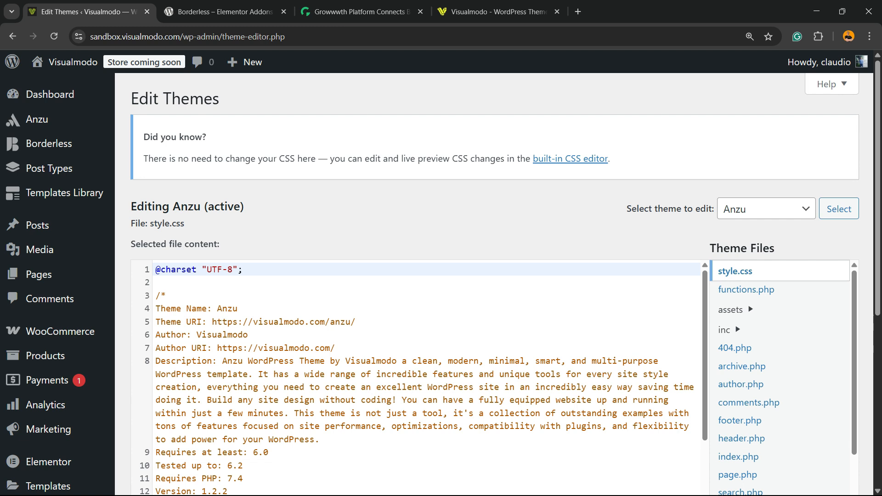
Load Twenty Twenty-Five's theme files and open styles/01-evening.json in the editor.
click(765, 208)
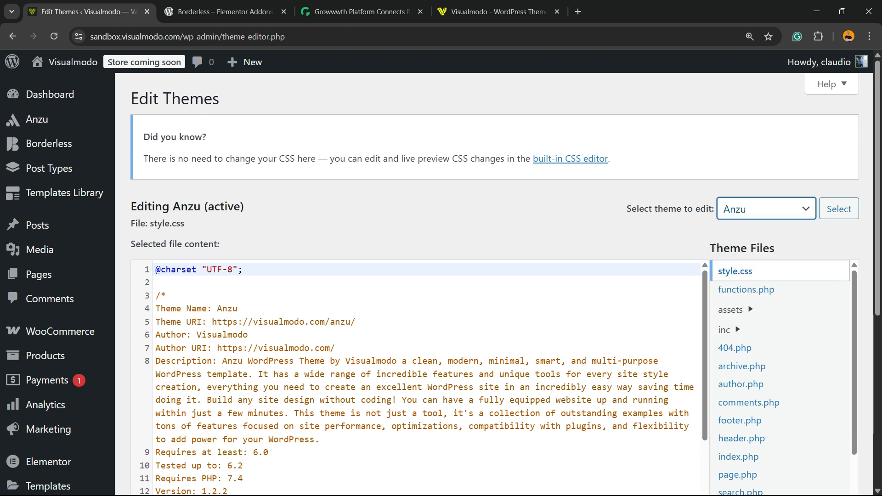
click(765, 208)
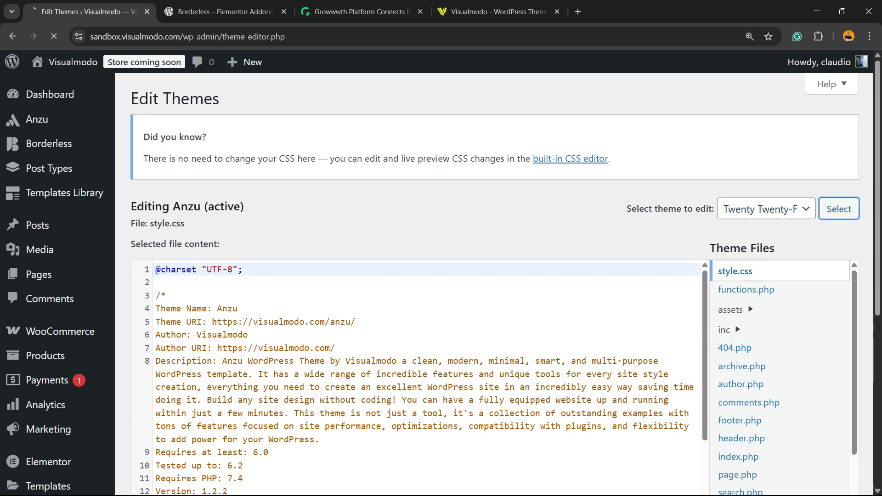
click(838, 209)
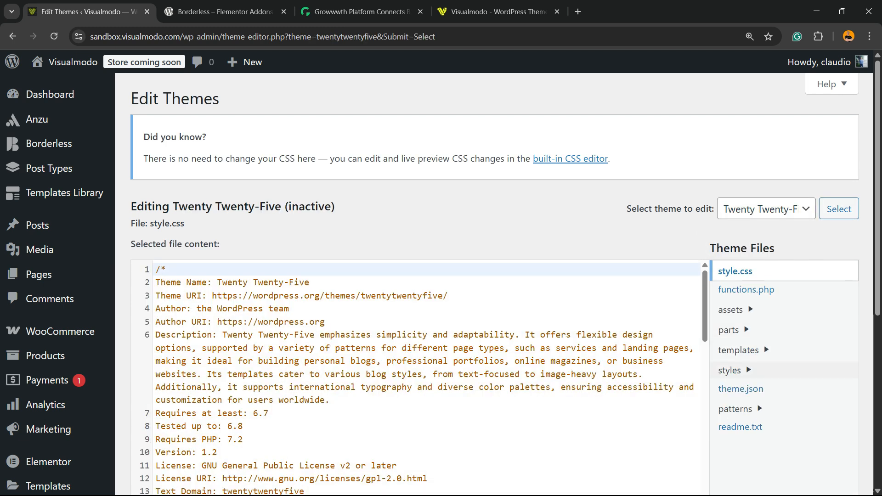
scroll(down, 3)
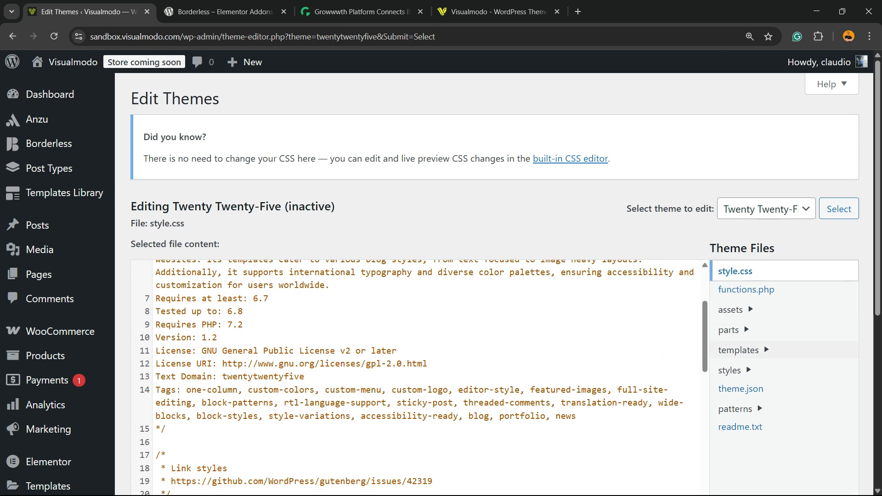
click(730, 370)
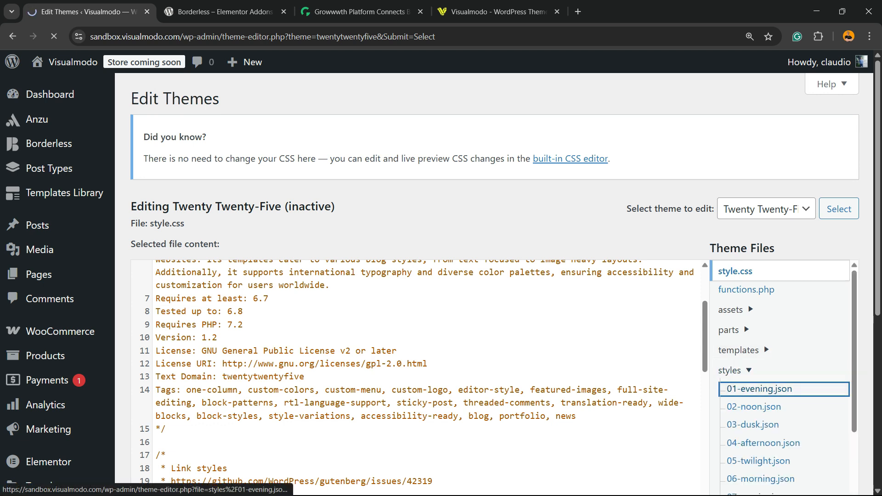
click(759, 389)
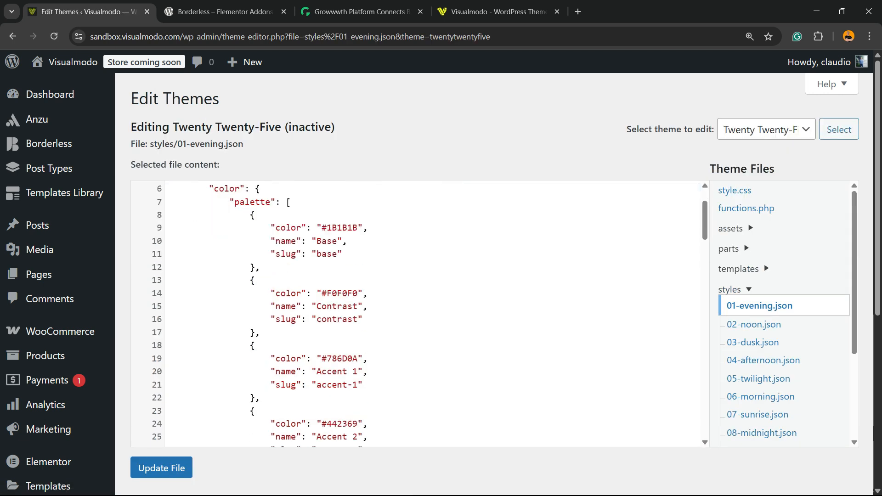
scroll(down, 3)
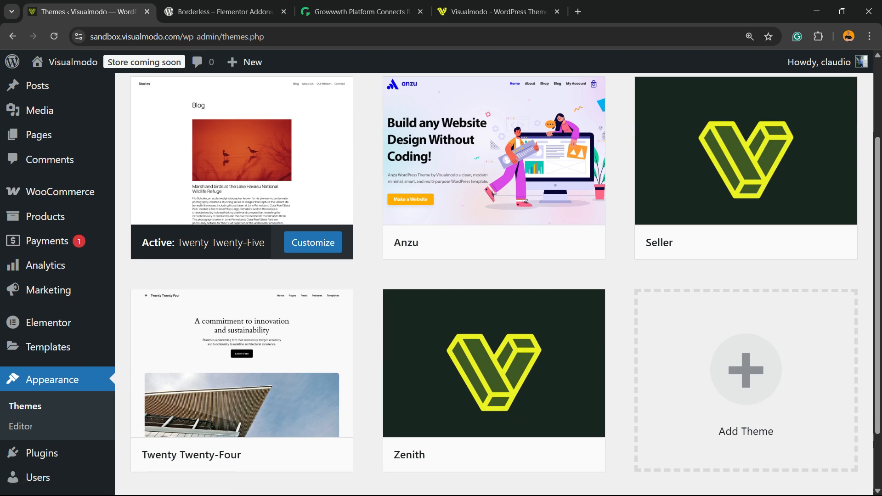
Scroll the Themes screen to review the listed themes and tools.
scroll(down, 3)
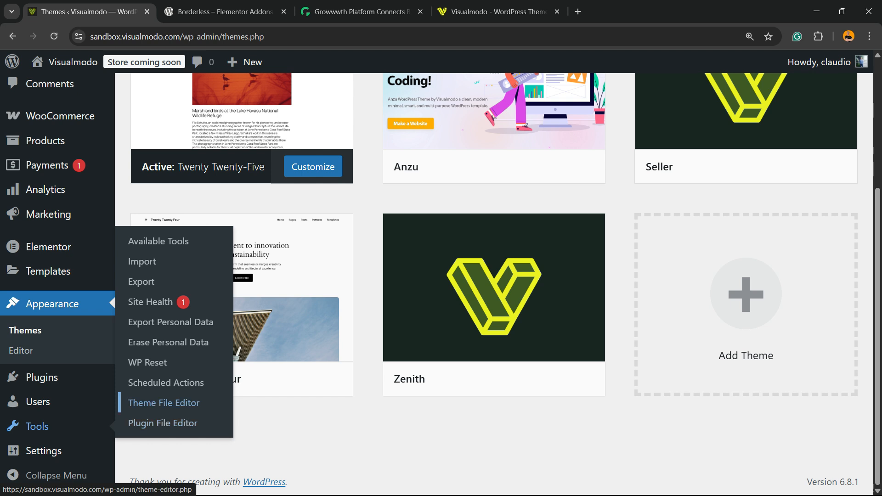
mouse_move(163, 422)
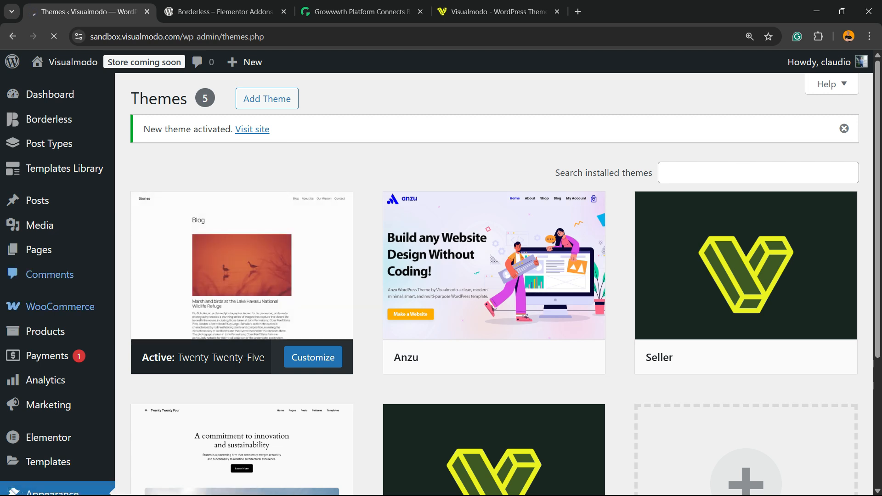
mouse_move(242, 265)
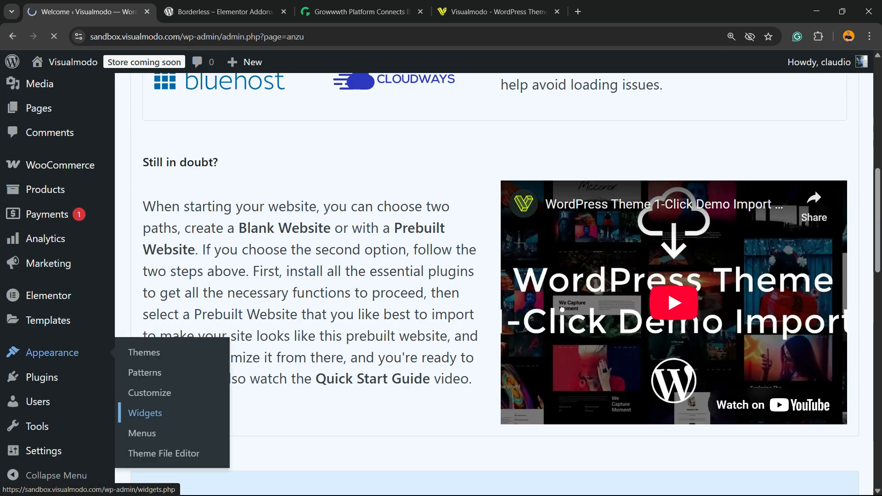
Open Widgets, select the Right Sidebar's Search block and bring up the inserter below it.
click(144, 412)
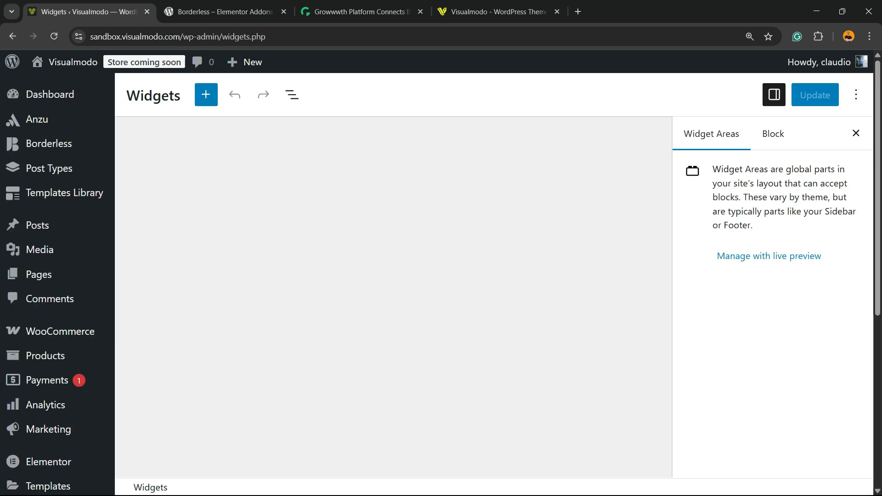
scroll(down, 3)
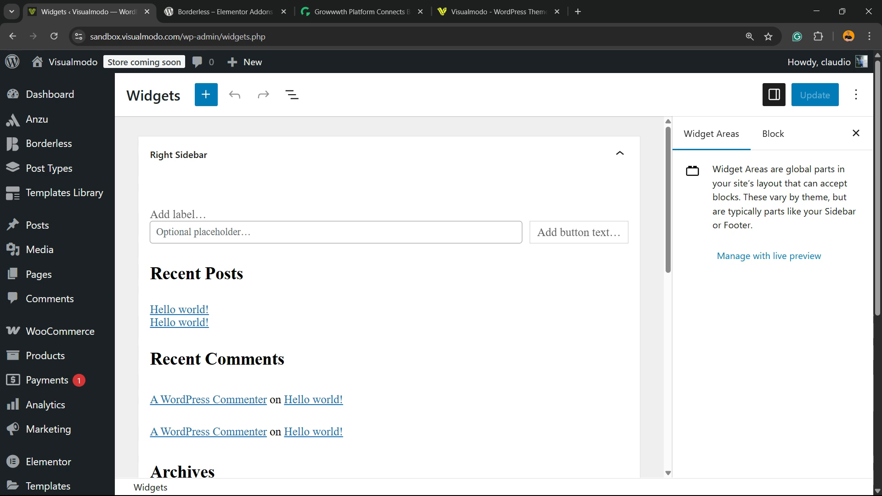
click(855, 95)
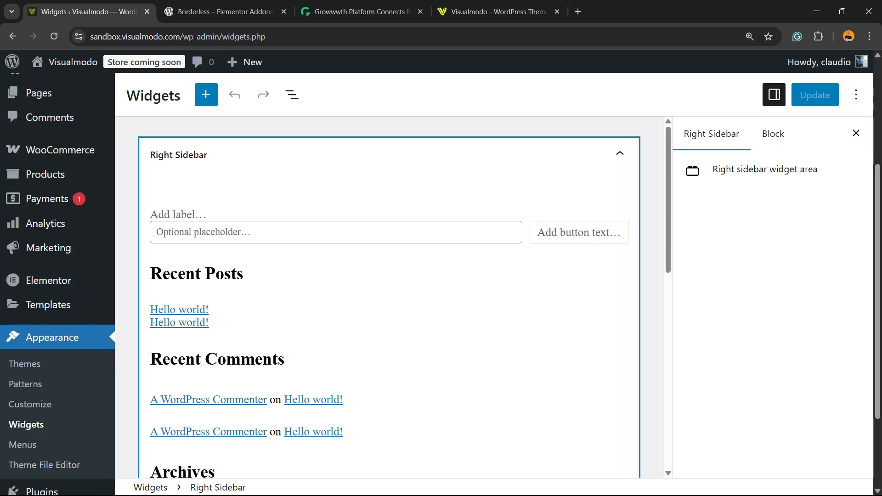
click(335, 231)
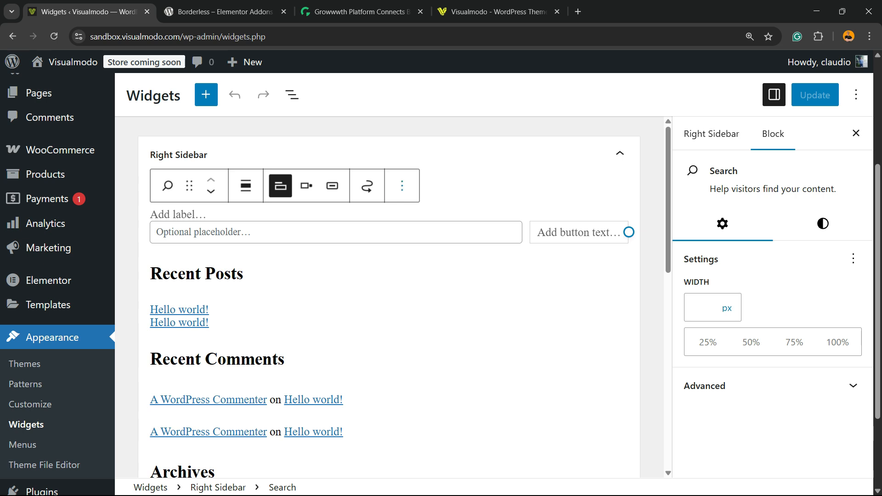
click(402, 185)
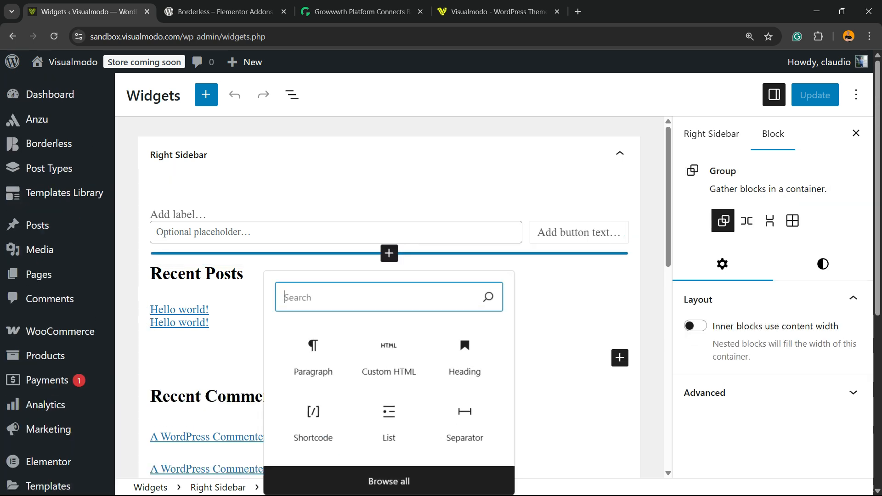
Add a Custom HTML block under Search, then leave Widgets unsaved for the Dashboard.
click(388, 357)
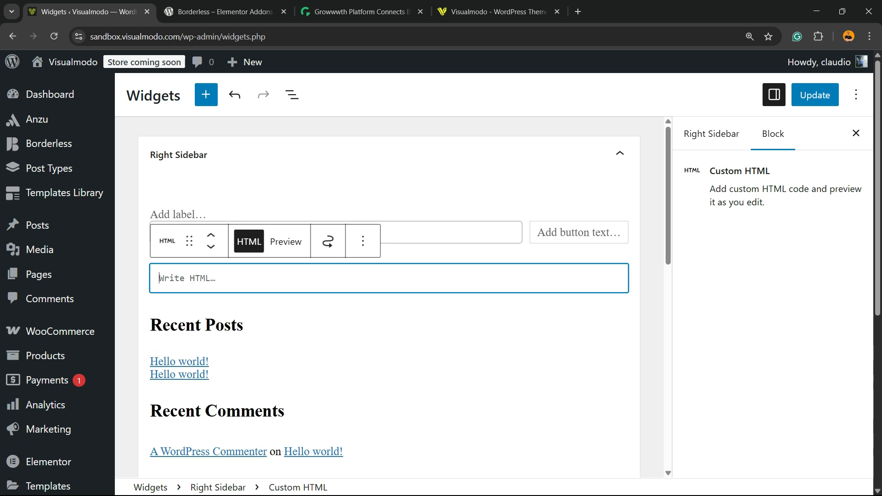
click(362, 241)
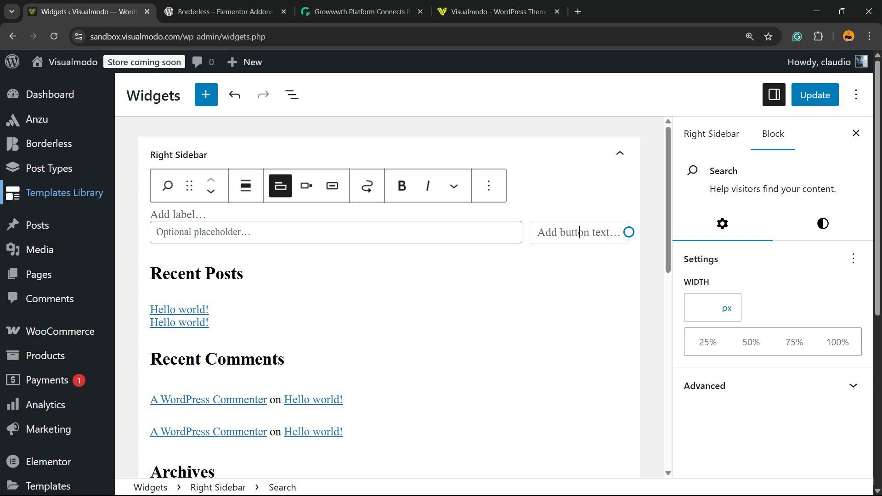
mouse_move(50, 94)
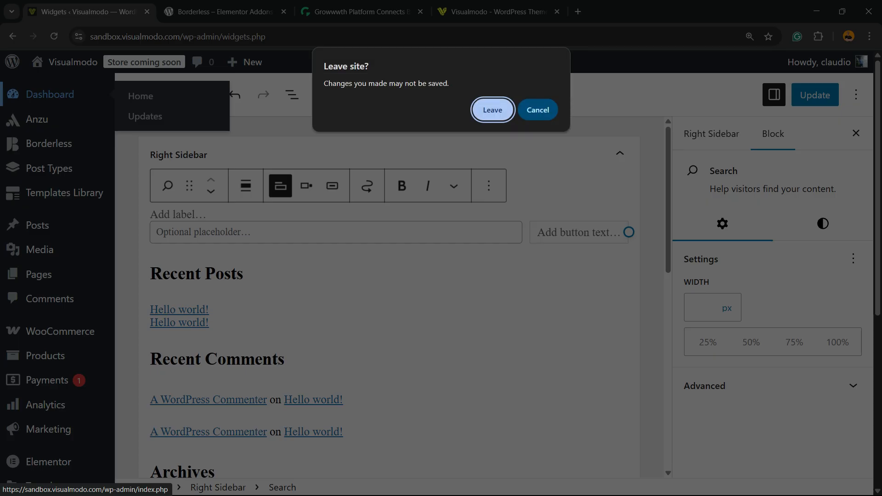
click(492, 109)
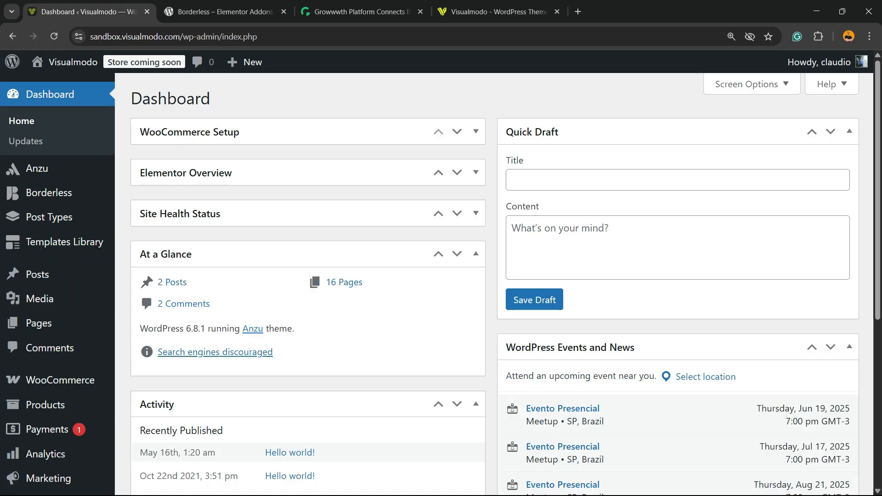